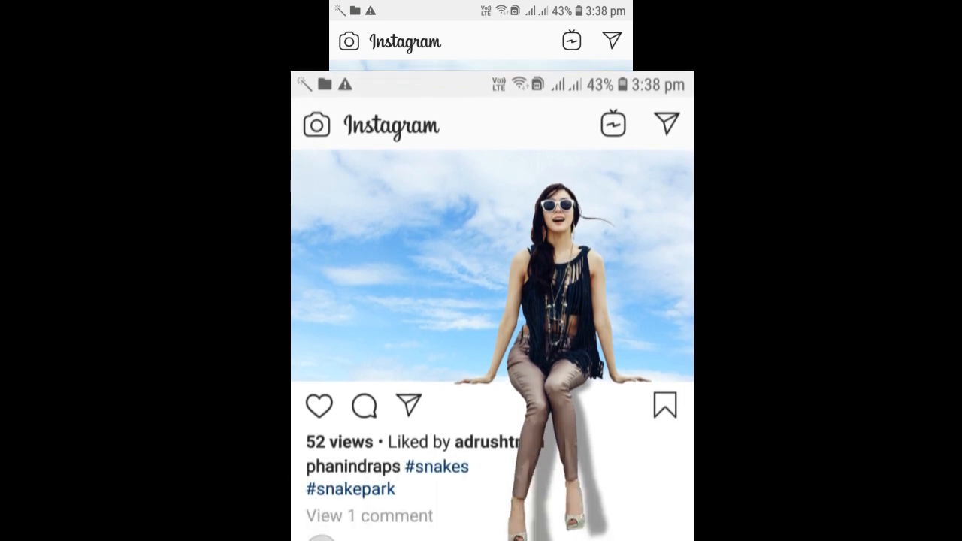
Browse the open-file dialog to the instagram photoshop folder's source images.
scroll(down, 3)
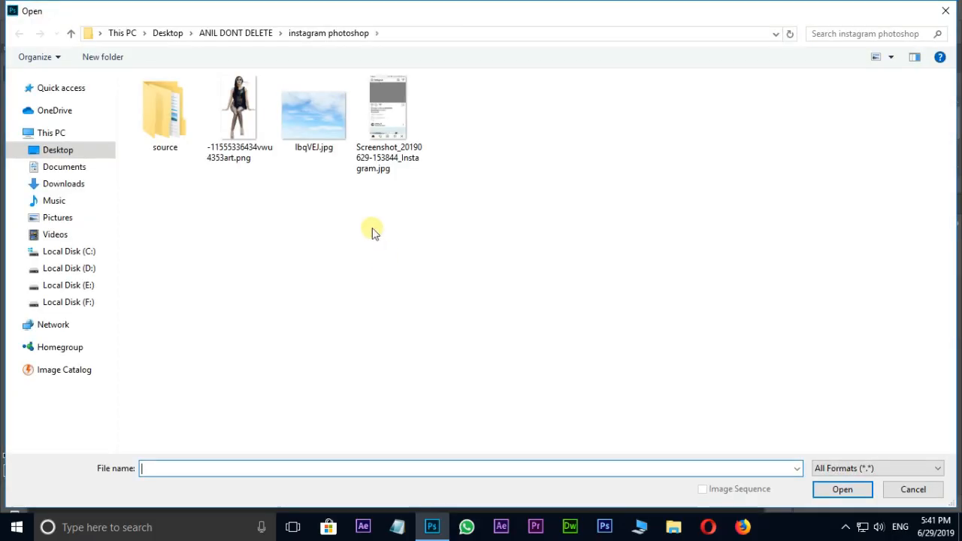
Open the Instagram screenshot and erase its grey post area with the Magic Eraser.
click(389, 101)
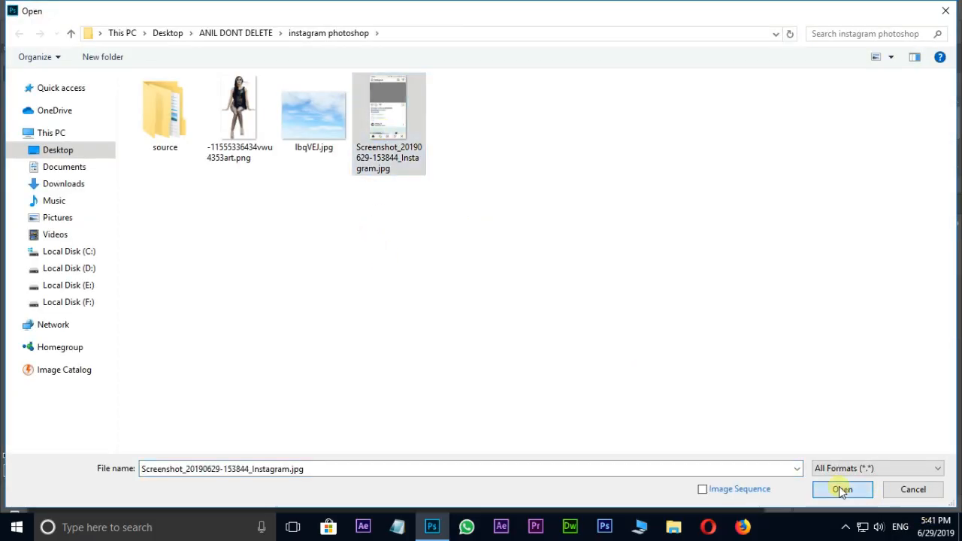
click(842, 489)
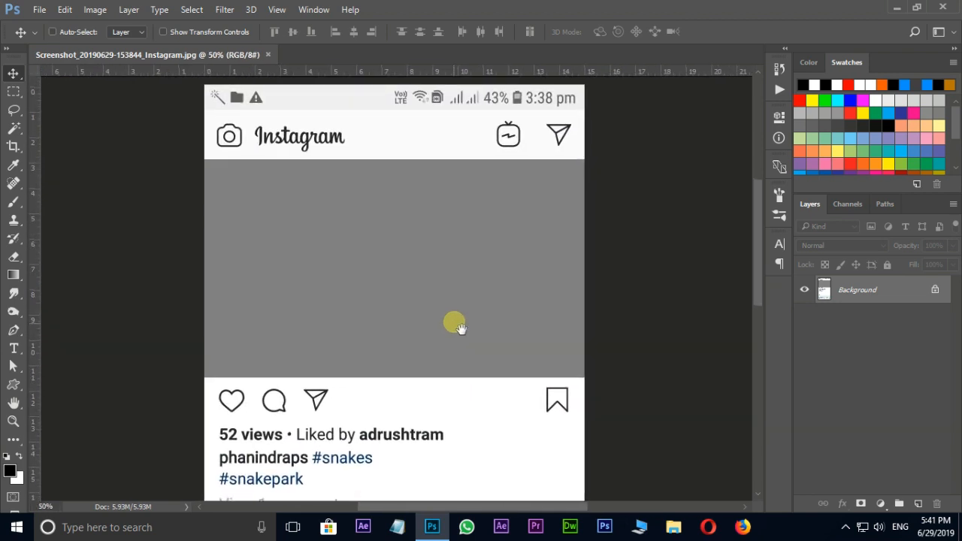
scroll(down, 3)
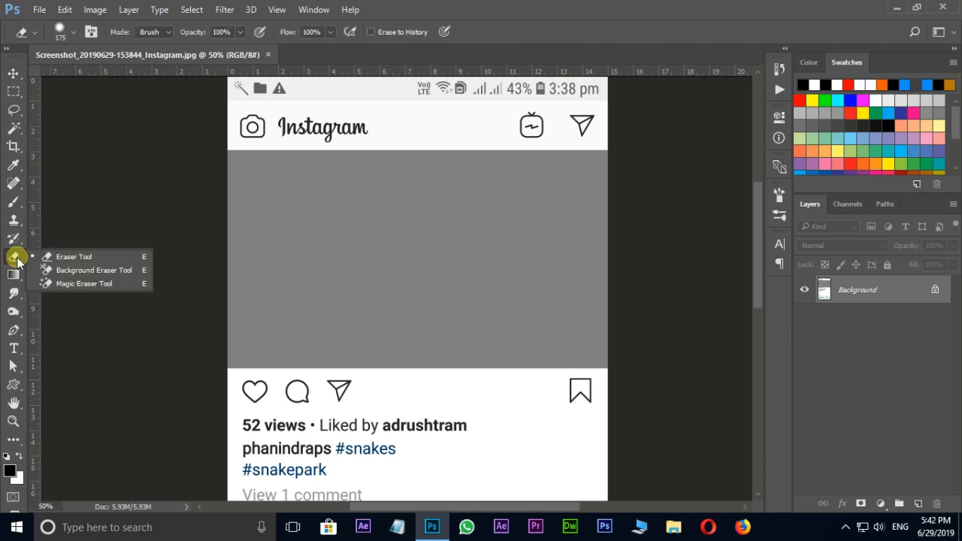
click(84, 284)
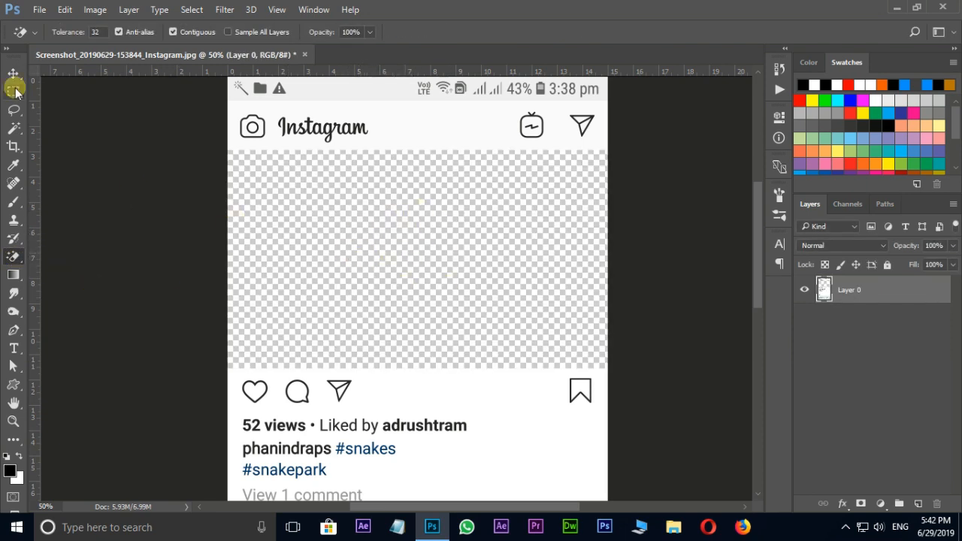
click(9, 75)
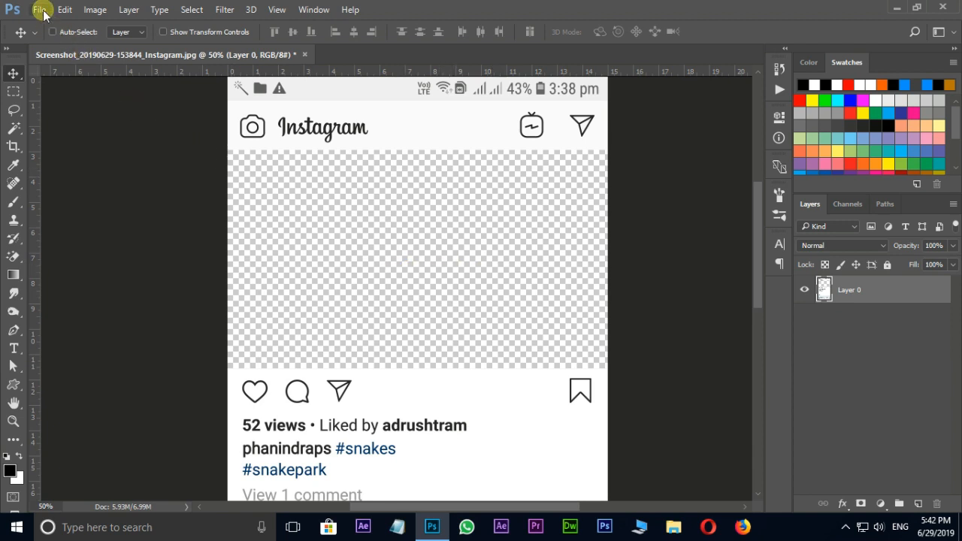
Place the sky photo lbqVEJ.jpg as an embedded layer beneath the screenshot.
click(42, 9)
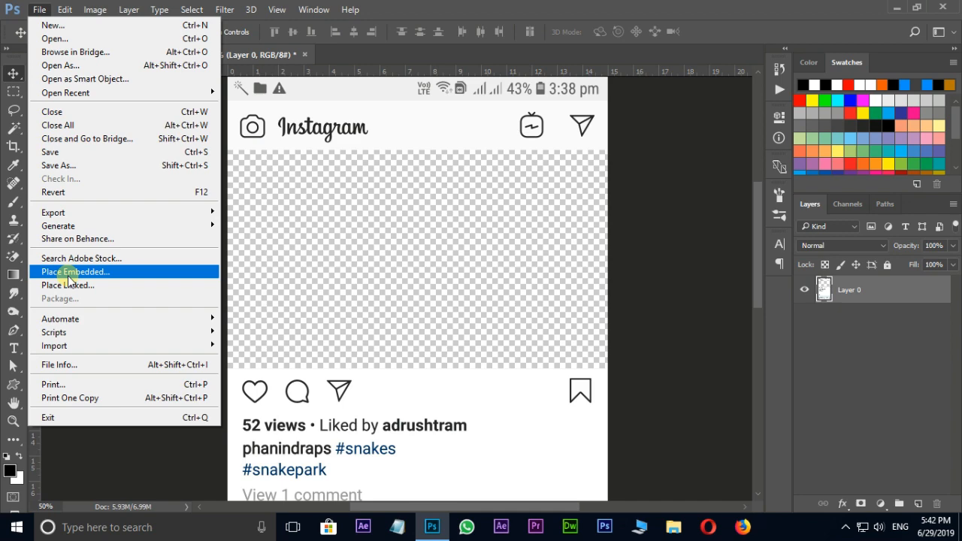
click(74, 272)
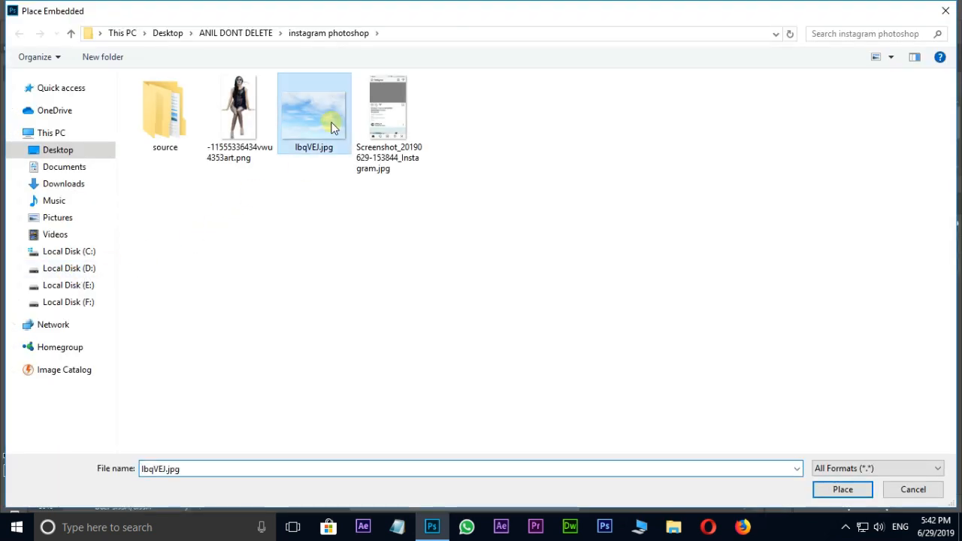
click(862, 489)
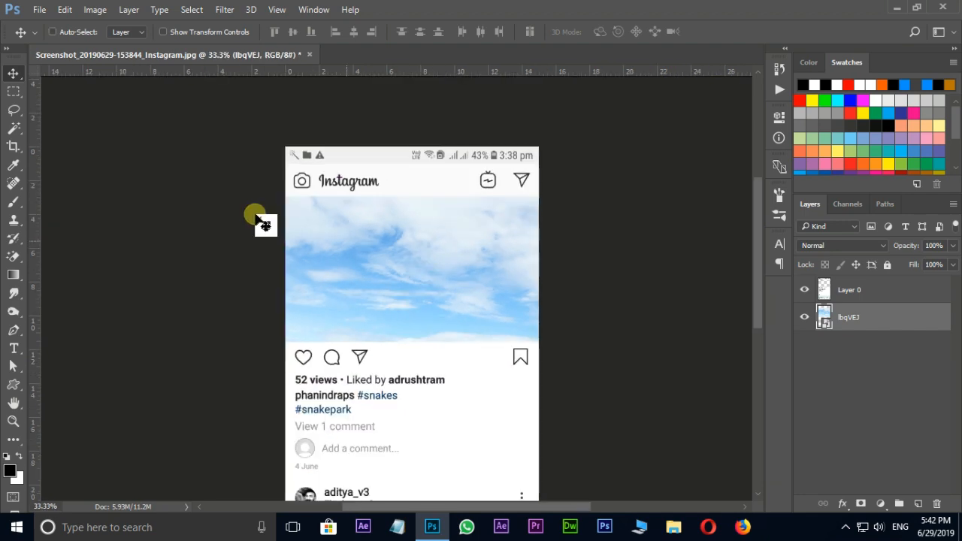
click(47, 9)
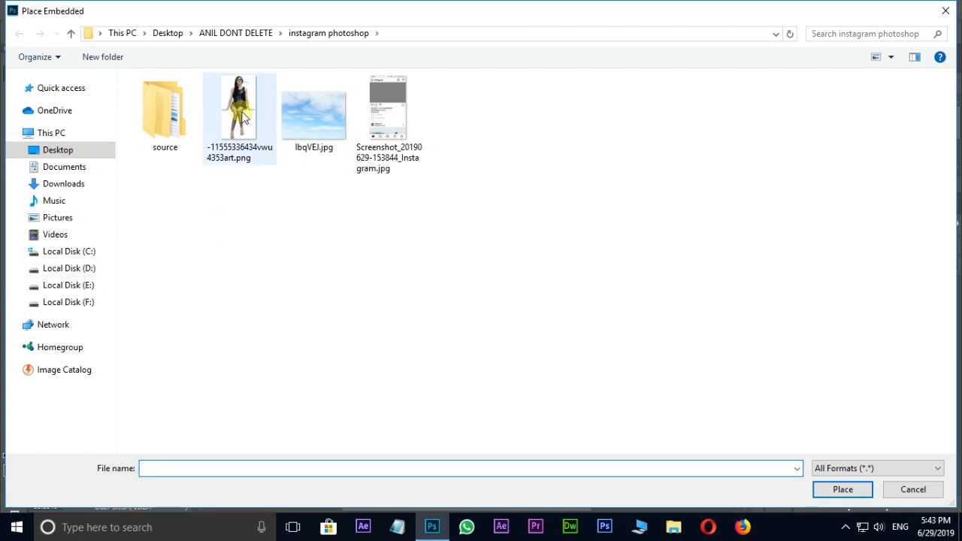
Place the woman PNG on the post frame's bottom edge and invert her mask.
click(863, 489)
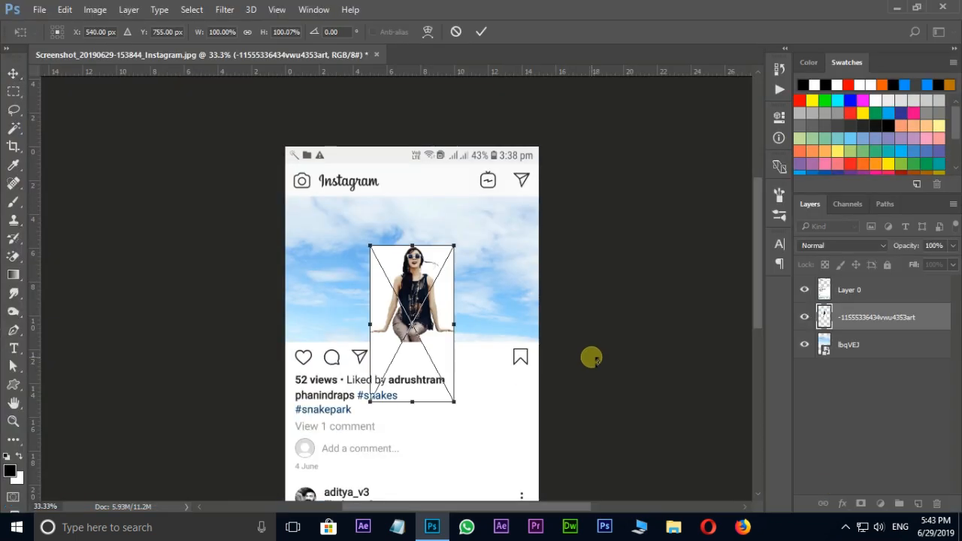
drag(411, 323, 454, 316)
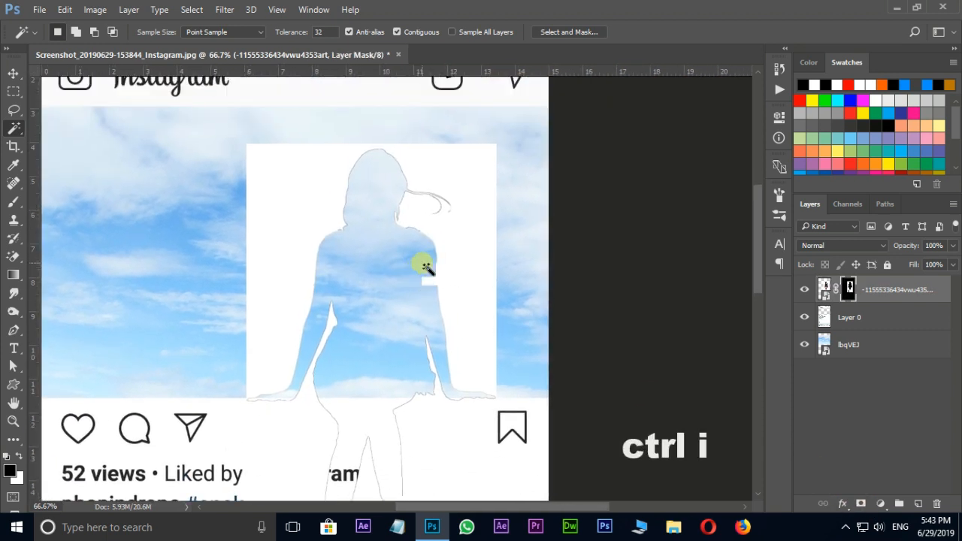
key(ctrl+i)
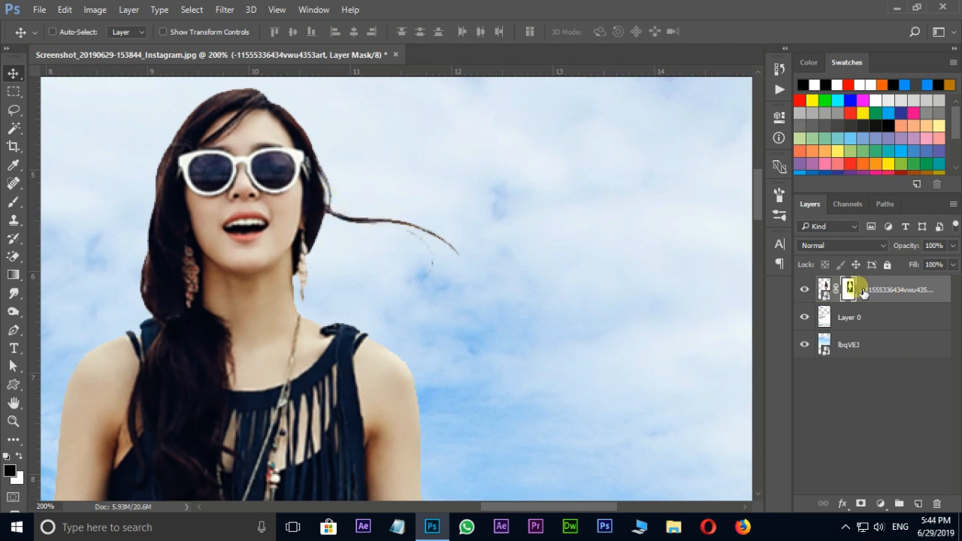
Refine the woman's mask in Select and Mask using On Black view, outputting a new layer.
right_click(846, 289)
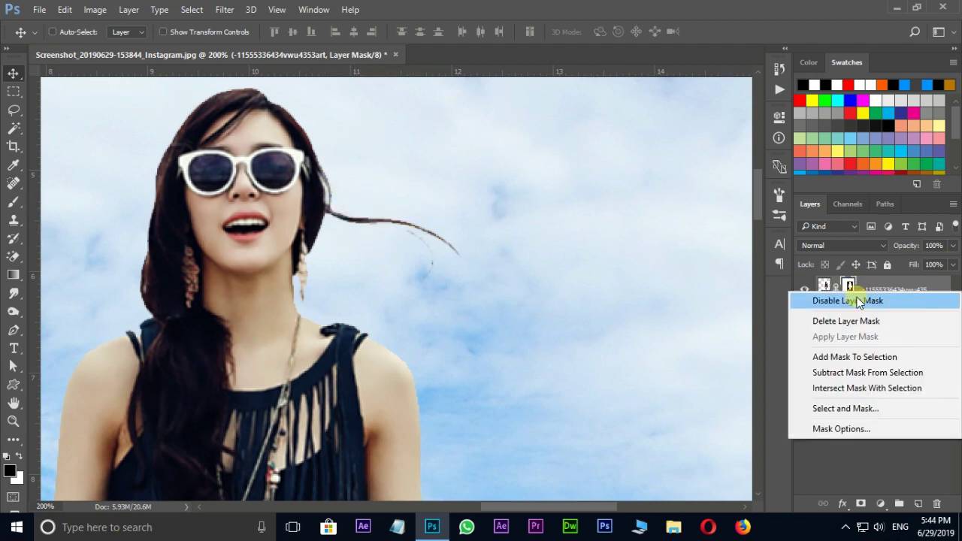
click(846, 408)
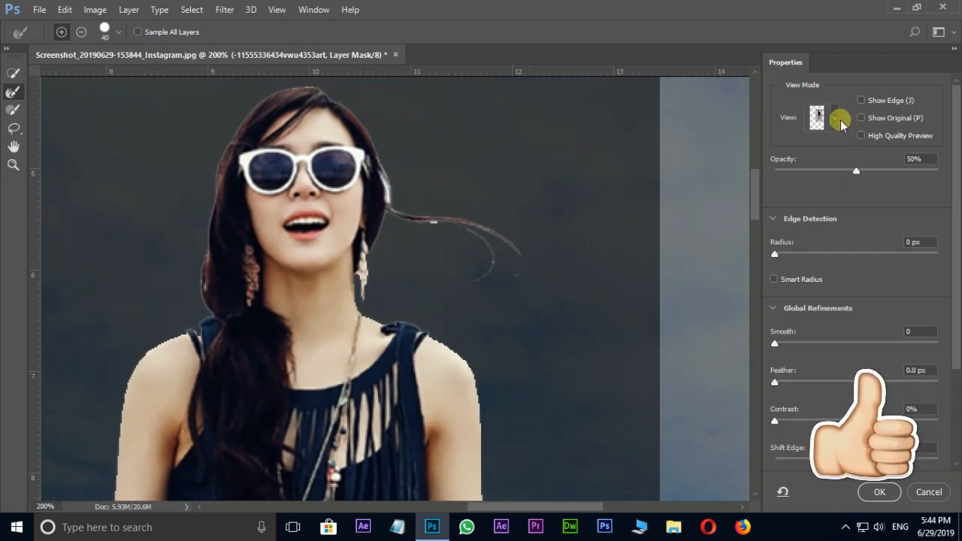
click(832, 118)
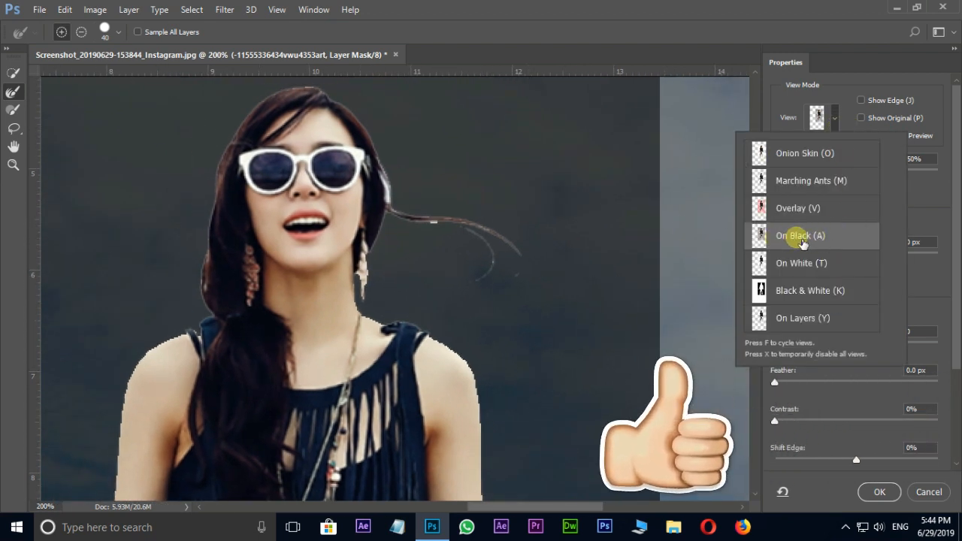
click(800, 235)
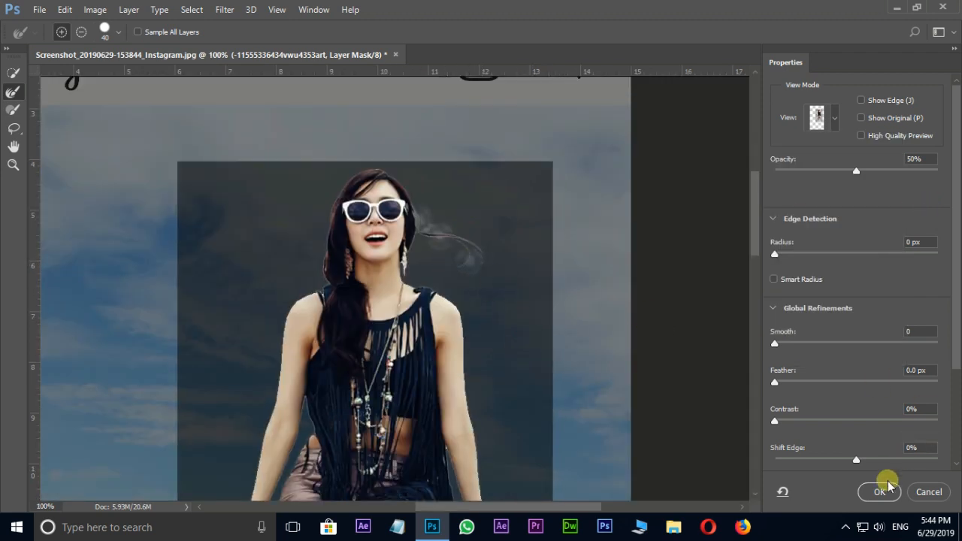
click(880, 492)
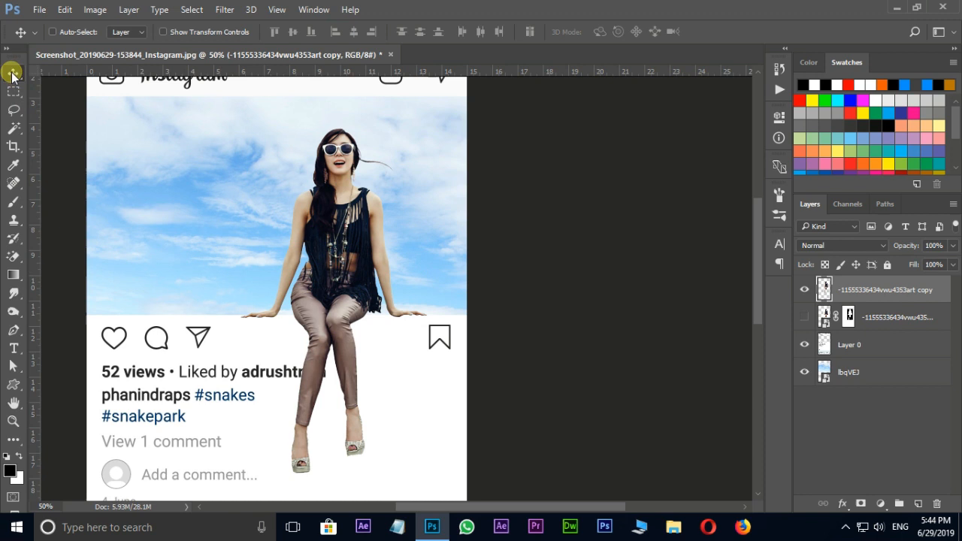
Duplicate the woman layer and skew the copy's bottom so the legs slant sideways.
key(Ctrl+j)
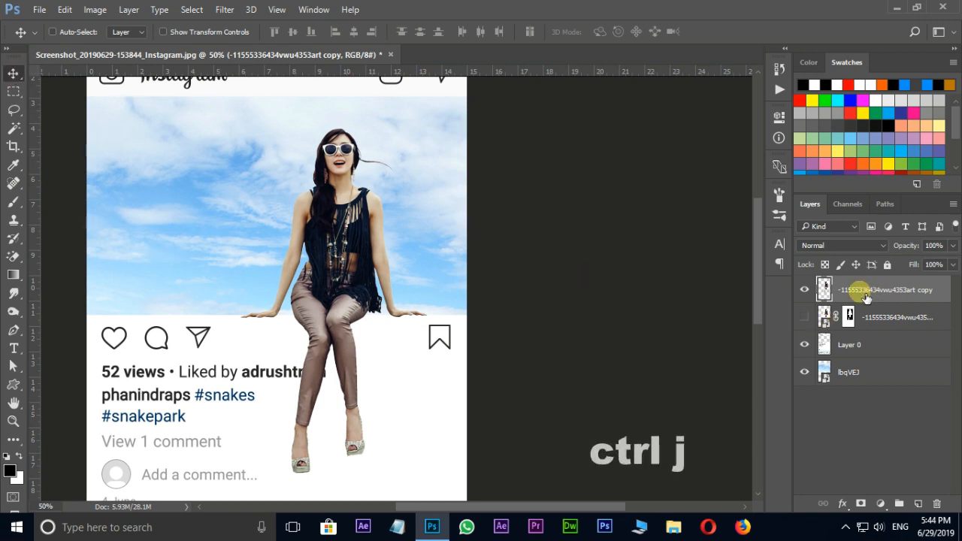
key(ctrl+j)
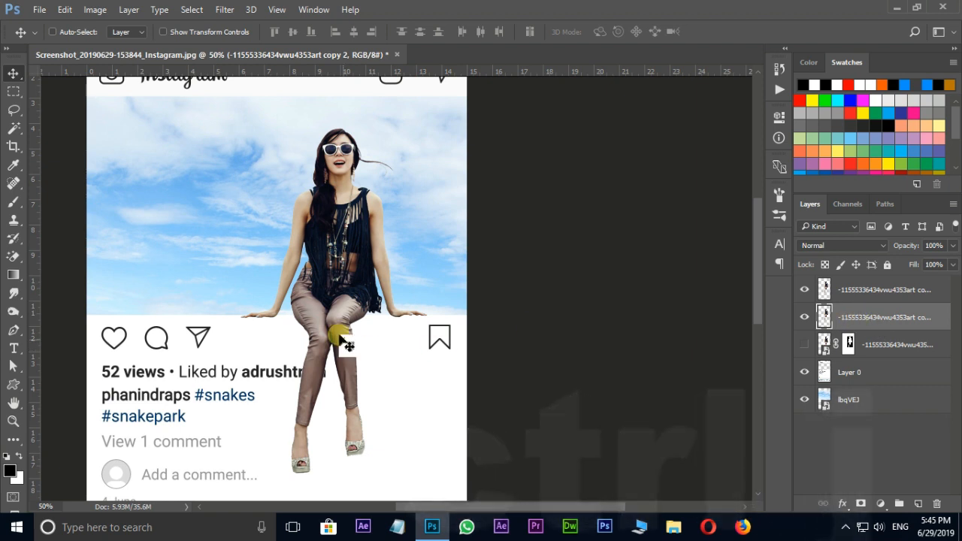
key(ctrl+t)
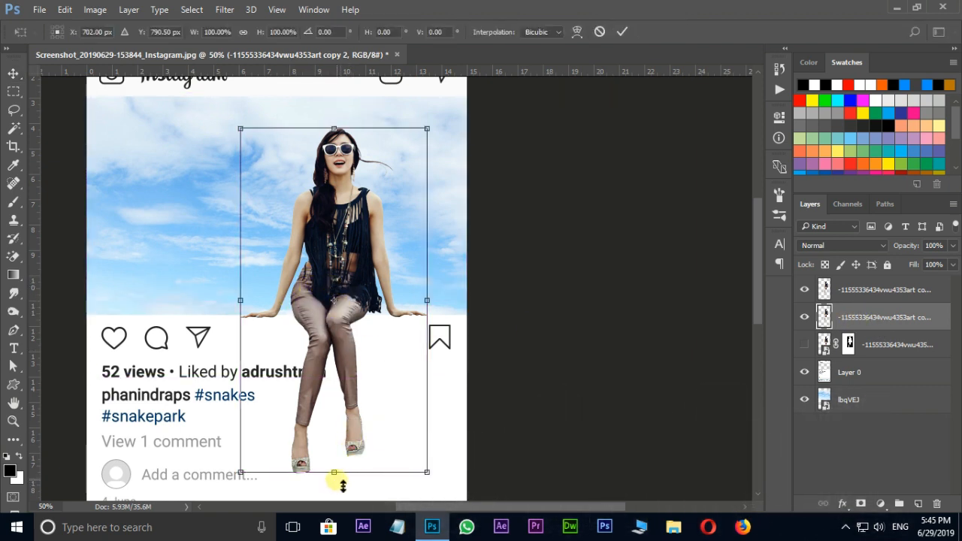
drag(340, 473, 359, 474)
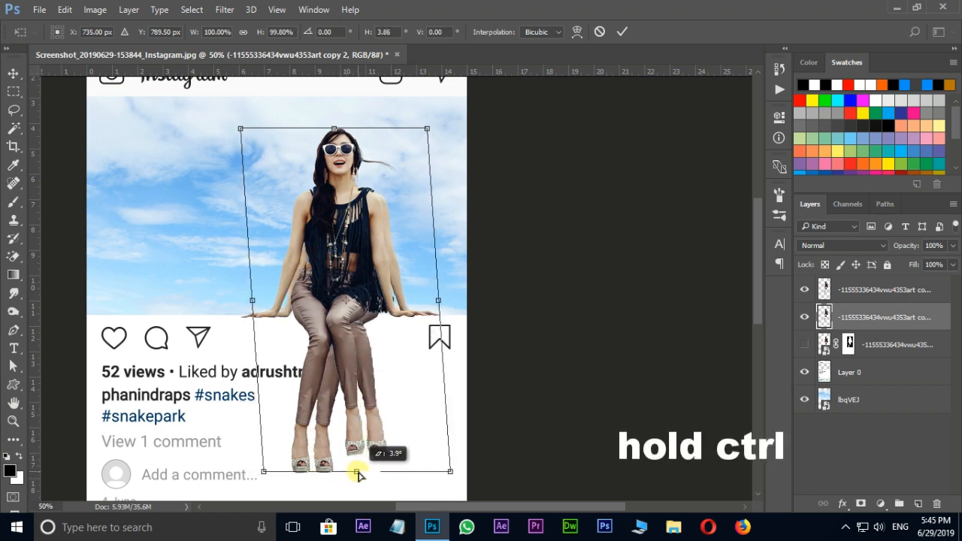
drag(359, 474, 362, 483)
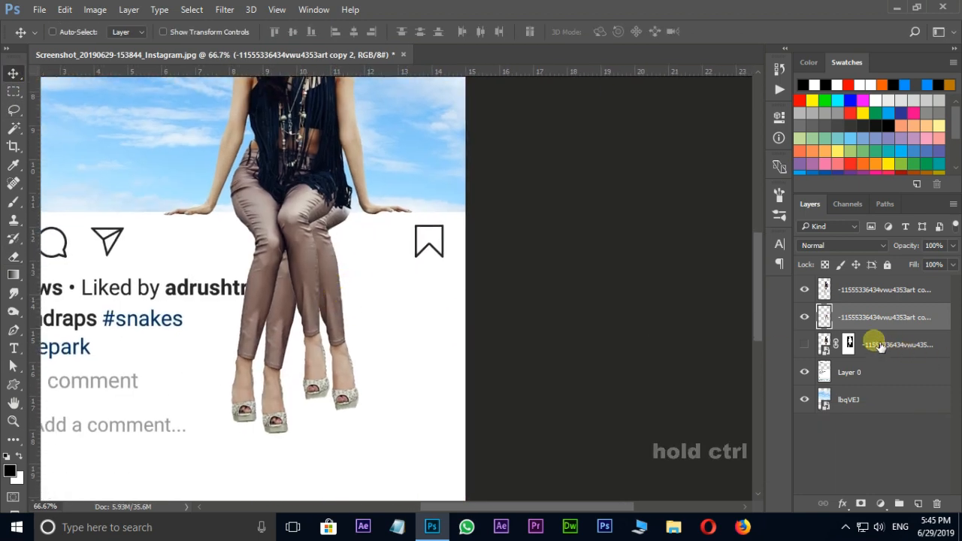
Load the slanted copy's outline, fill it with black, and deselect.
click(824, 317)
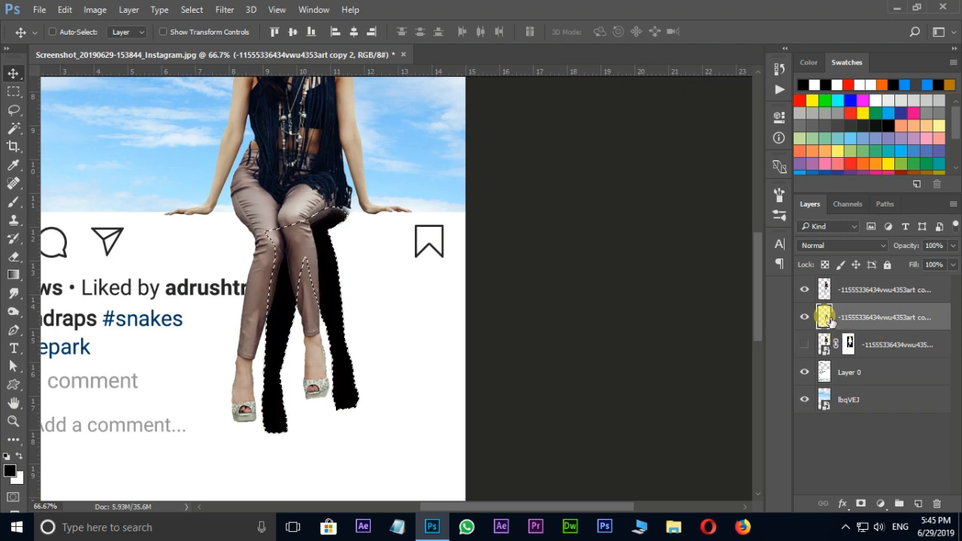
key(Ctrl+D)
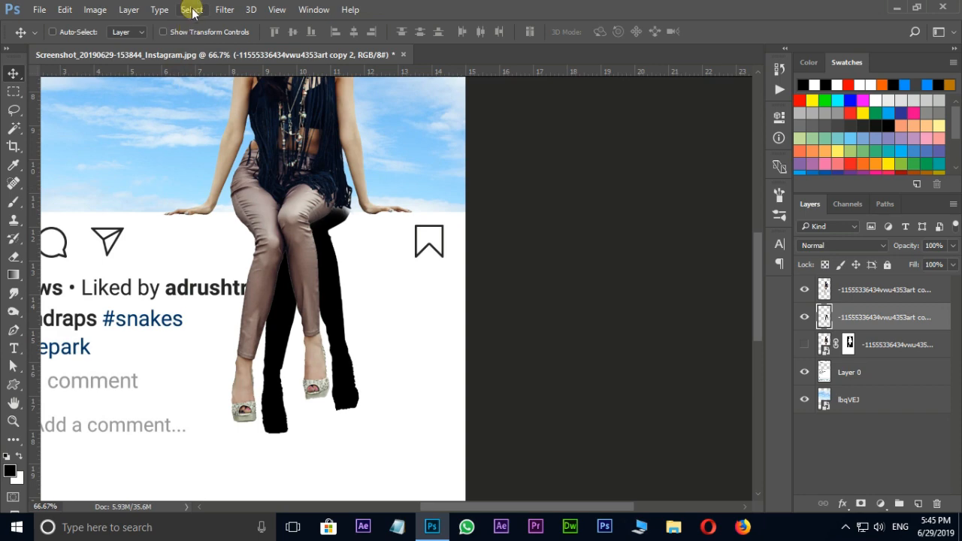
Apply Gaussian Blur to the black shadow and lower its opacity to about 36%.
click(224, 9)
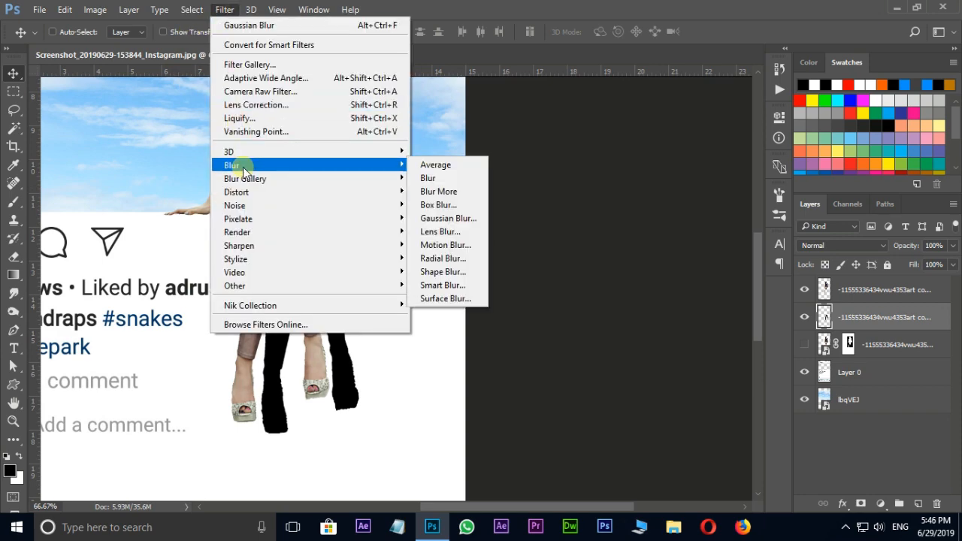
click(448, 218)
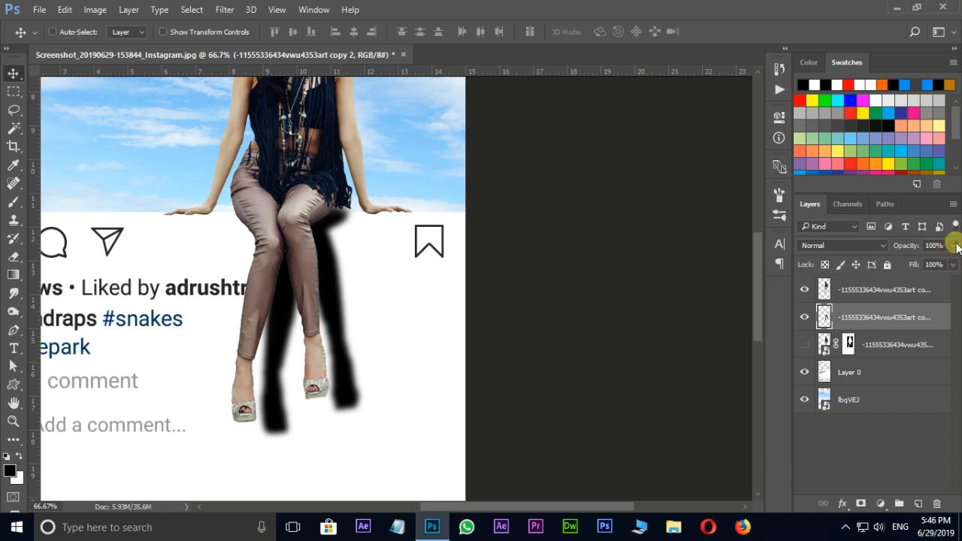
drag(954, 248, 909, 271)
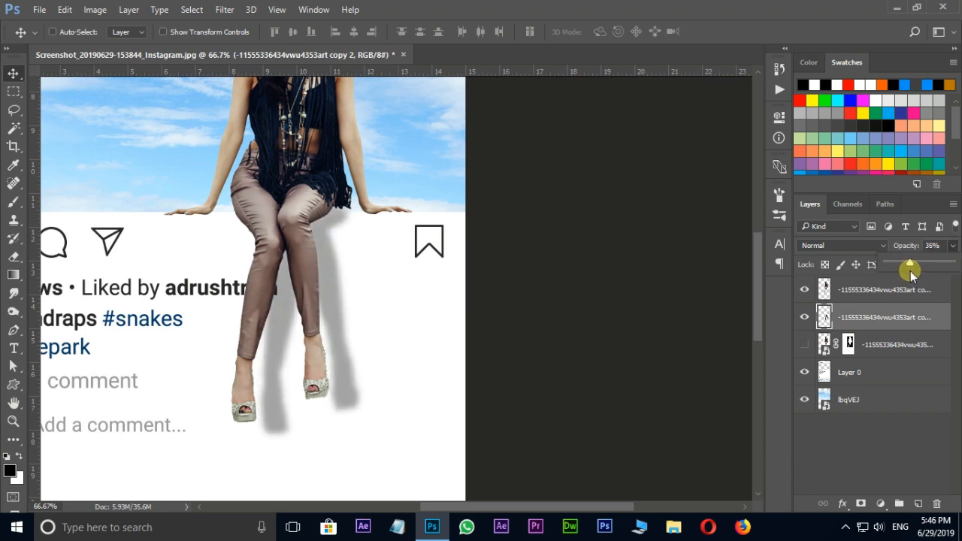